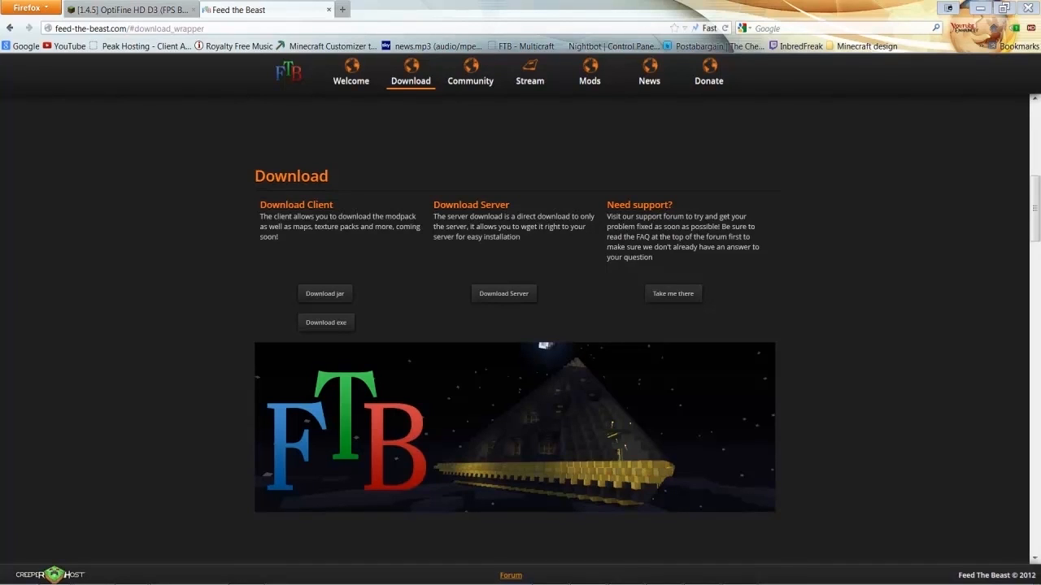
pyautogui.moveTo(1008, 211)
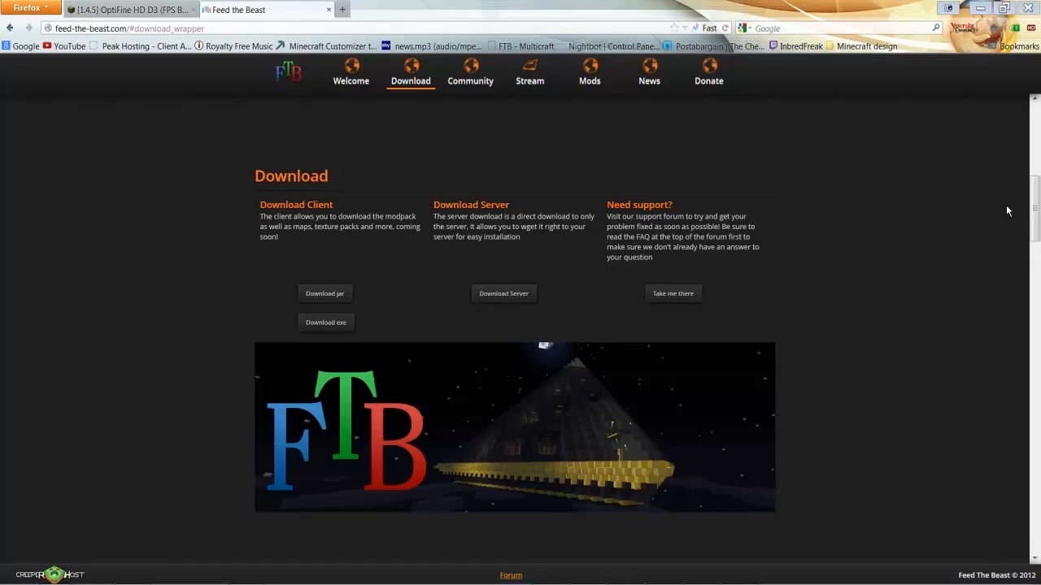
pyautogui.moveTo(689, 226)
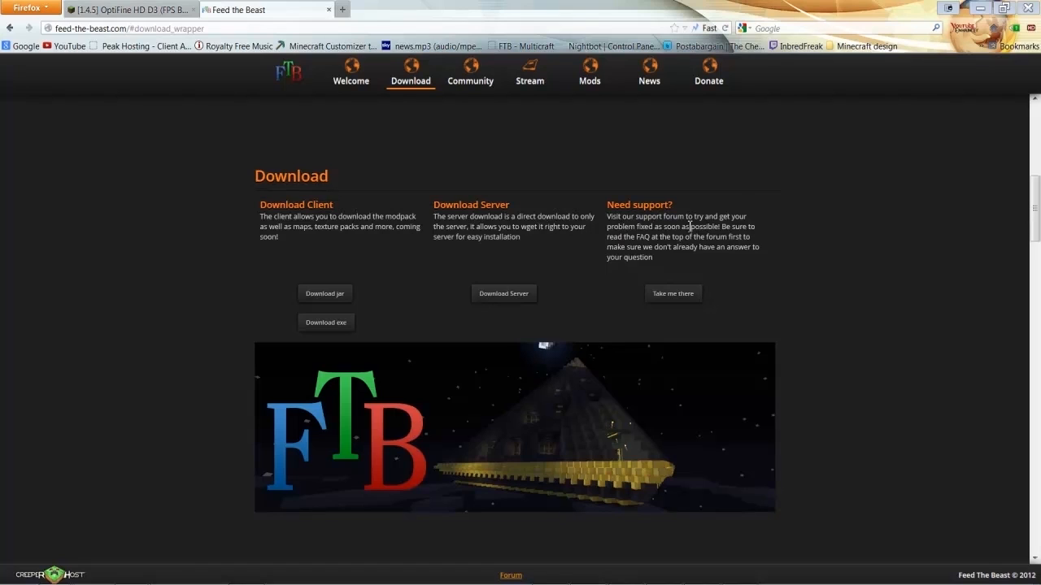
pyautogui.moveTo(375, 273)
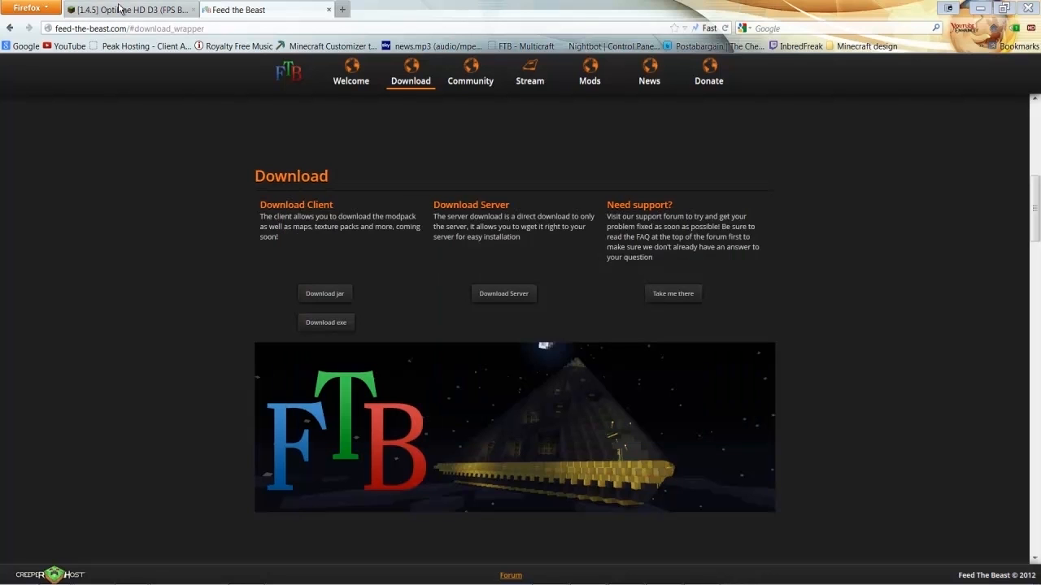
# - Expand the older versions spoiler under OptiFine HD D3 Standard in the forum thread
pyautogui.click(130, 9)
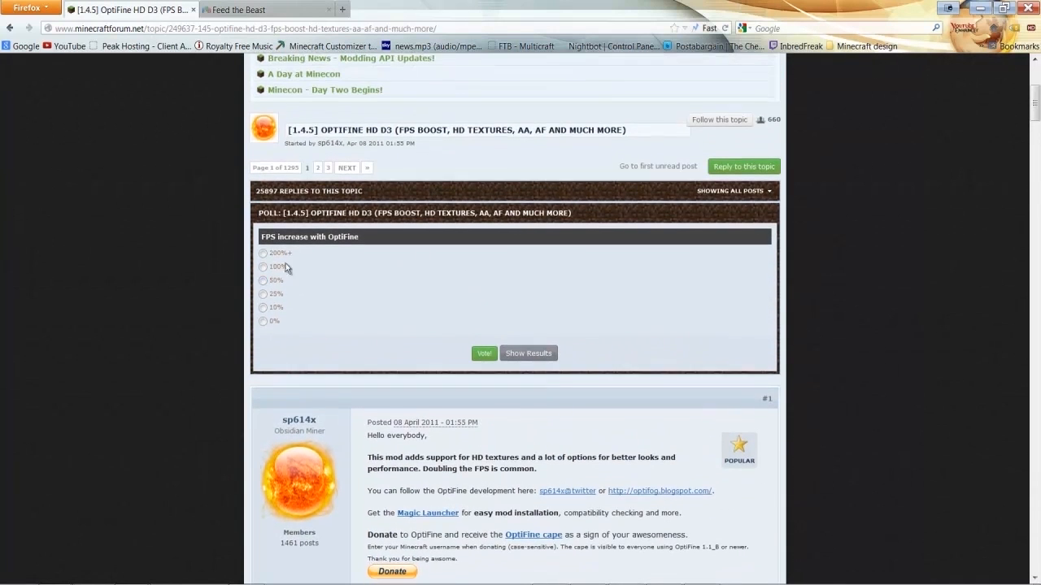
pyautogui.scroll(-3)
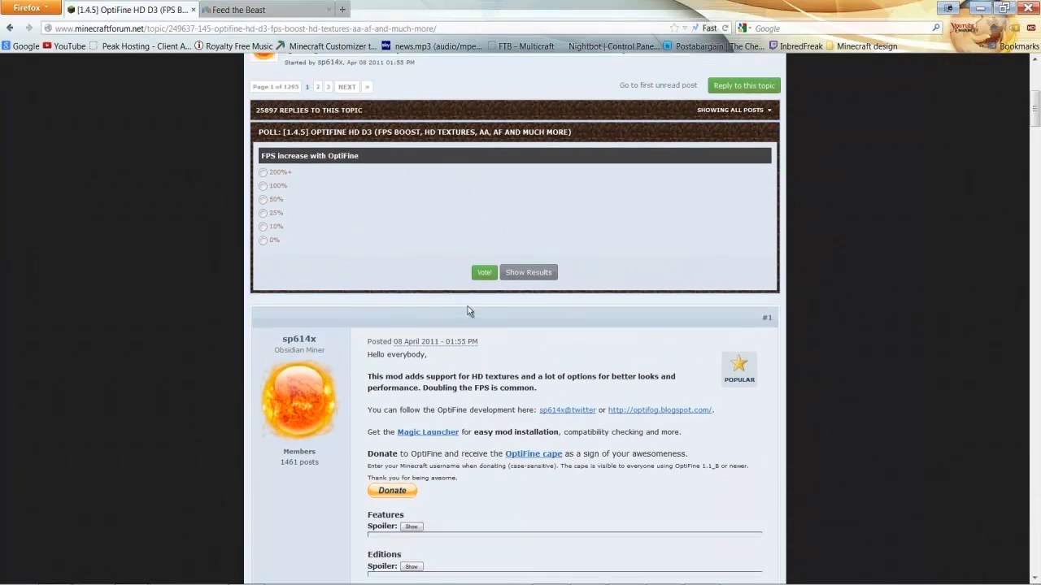
pyautogui.scroll(-3)
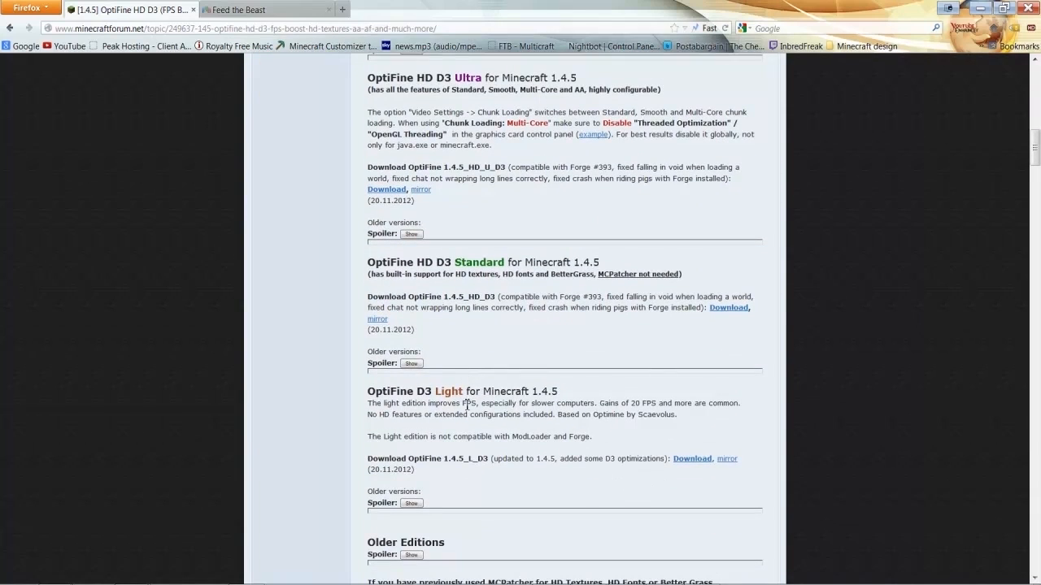
pyautogui.moveTo(606, 264)
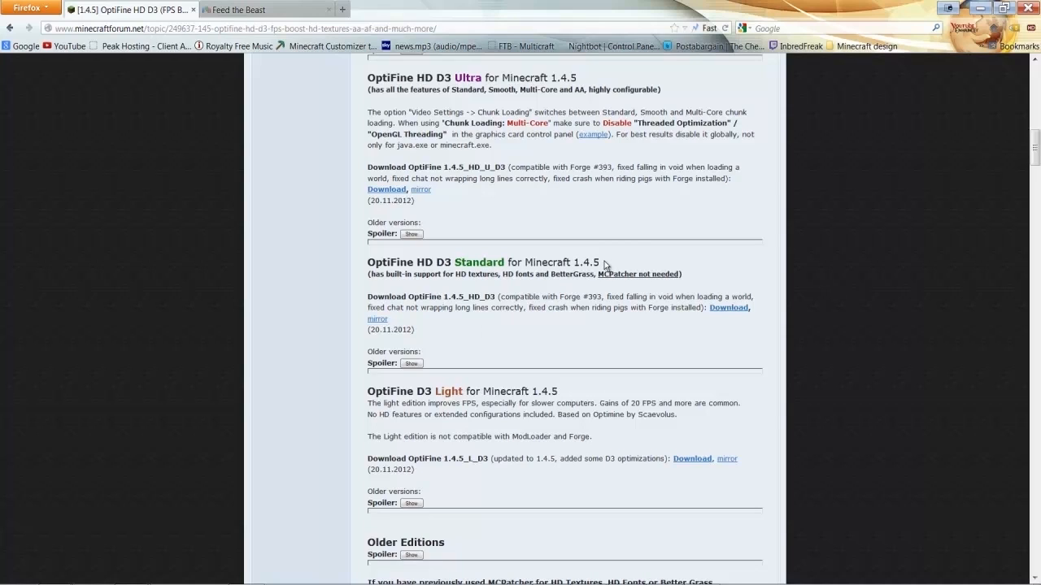
pyautogui.moveTo(524, 274)
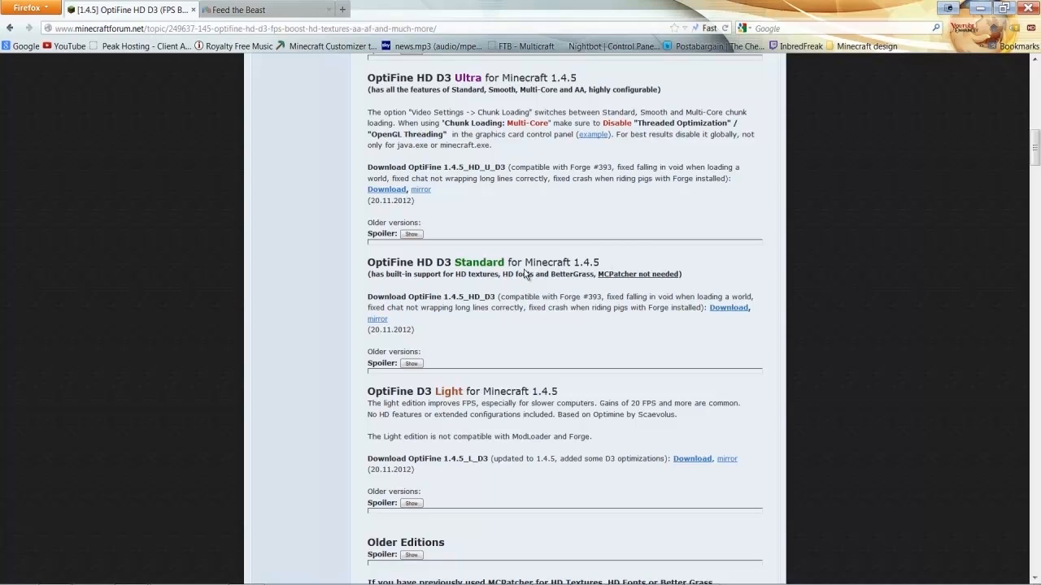
pyautogui.doubleClick(422, 296)
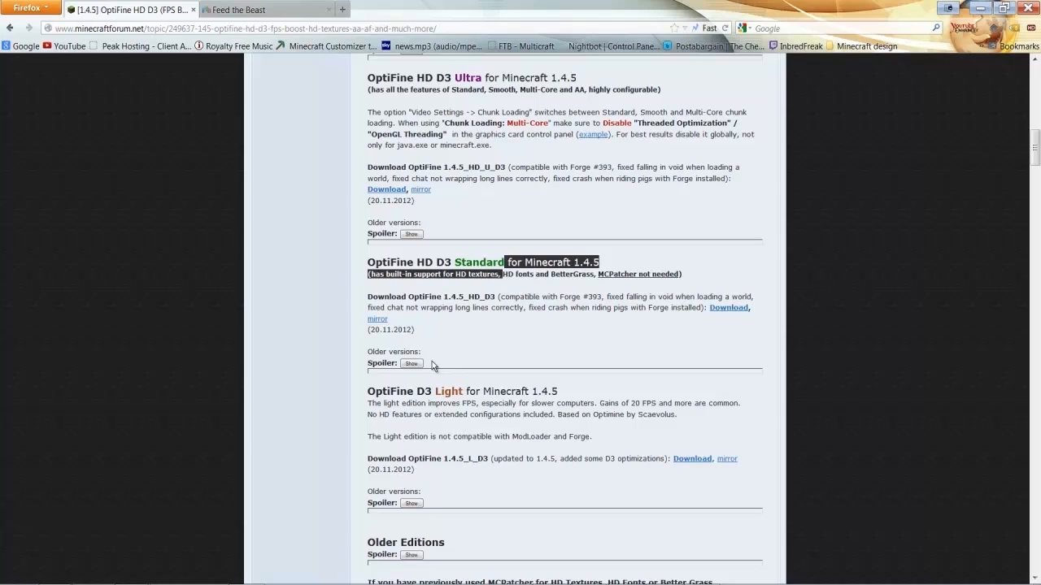
pyautogui.click(411, 364)
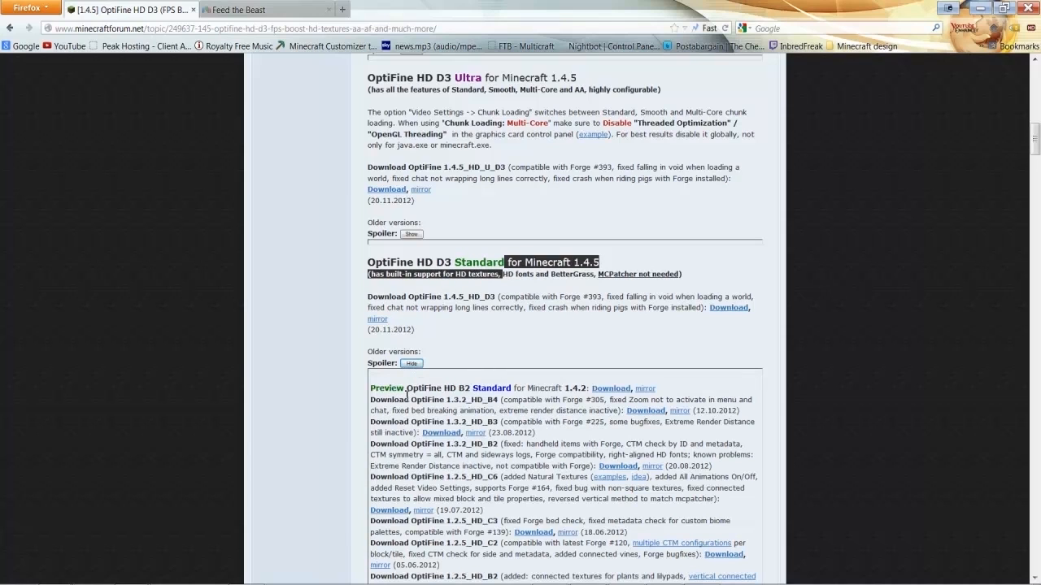
pyautogui.moveTo(584, 393)
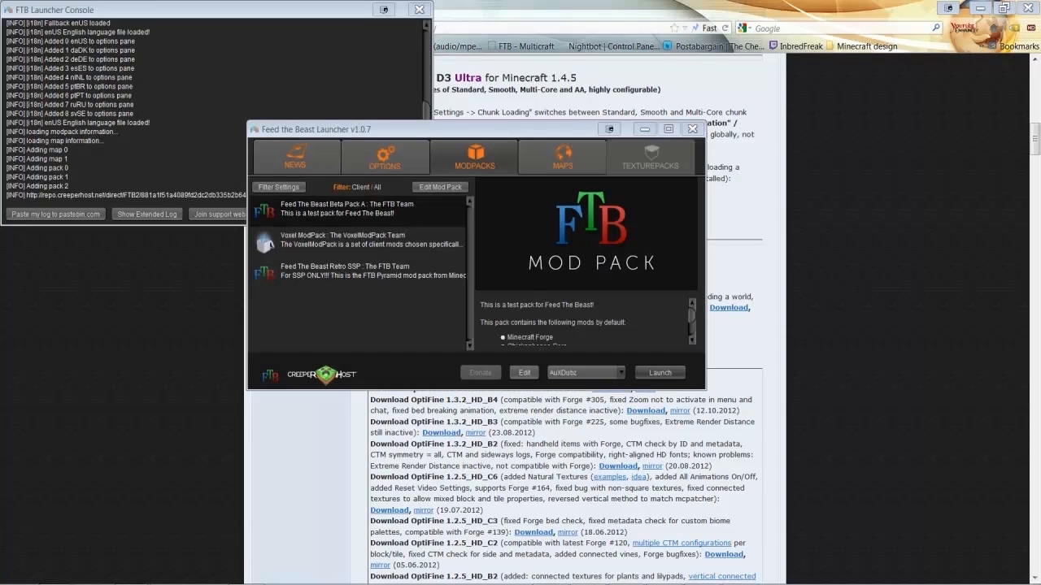
pyautogui.moveTo(535, 325)
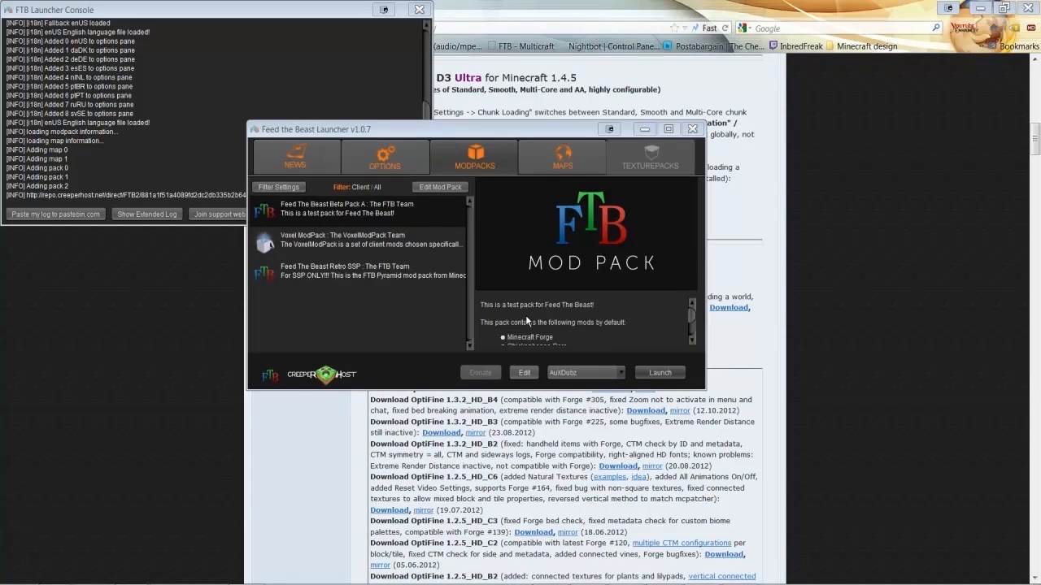
pyautogui.moveTo(397, 283)
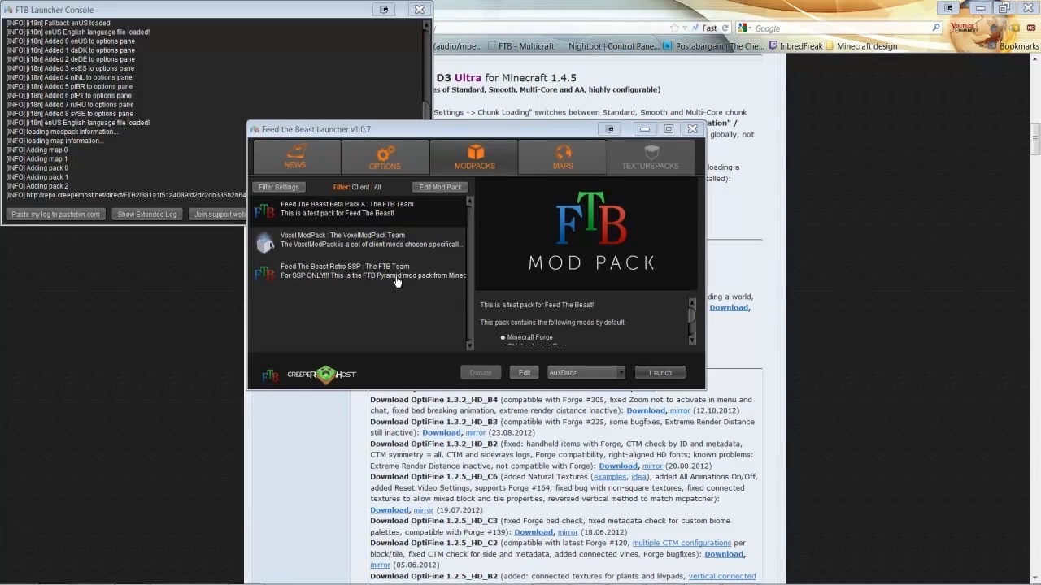
# - Open the FTB install folder in Explorer from the launcher's Options tab
pyautogui.click(385, 157)
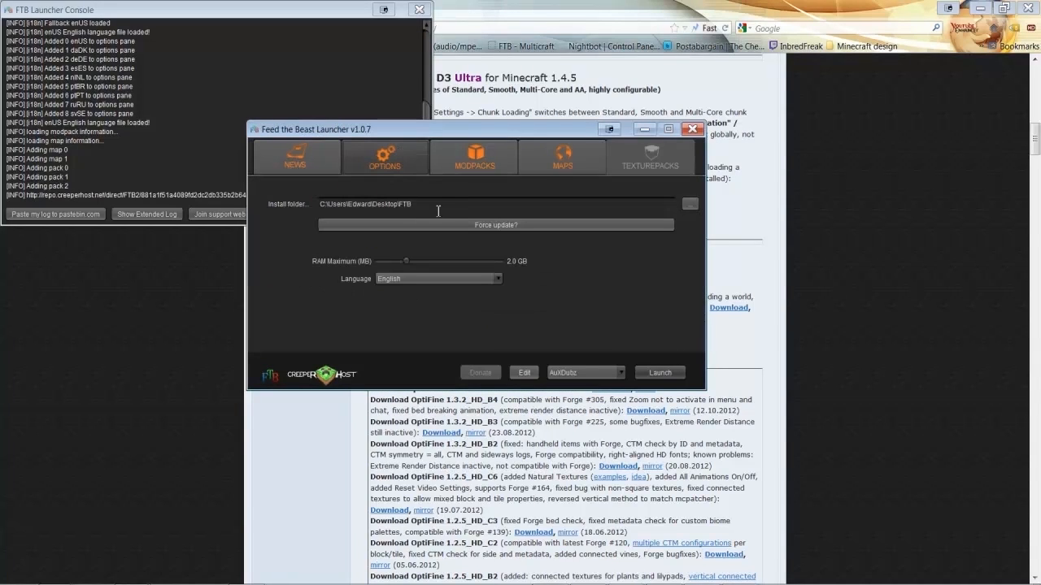
pyautogui.click(407, 204)
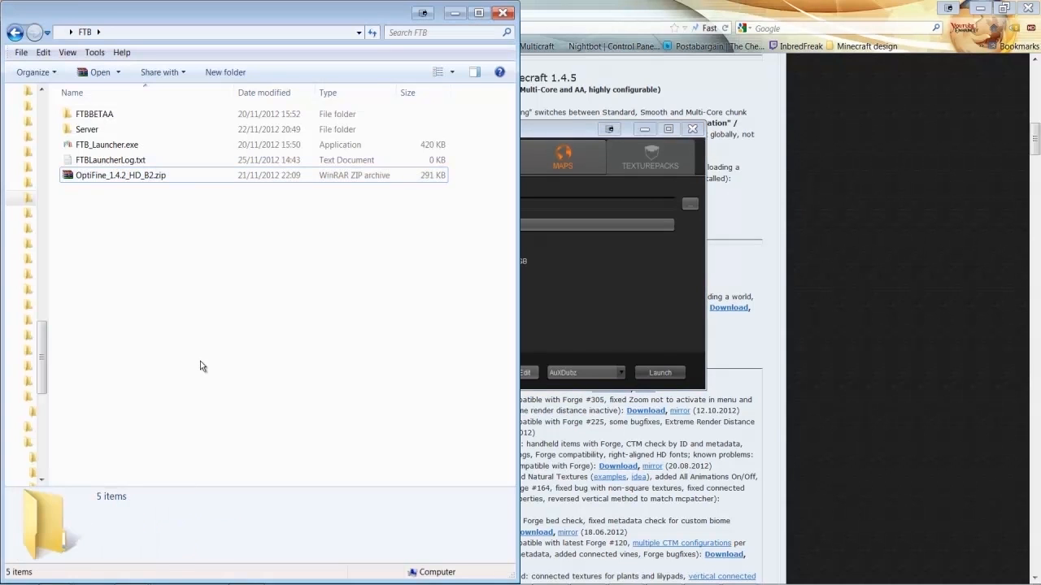
# - Open the FTB\FTBBETAA\instMods folder in a second Explorer window
pyautogui.click(120, 175)
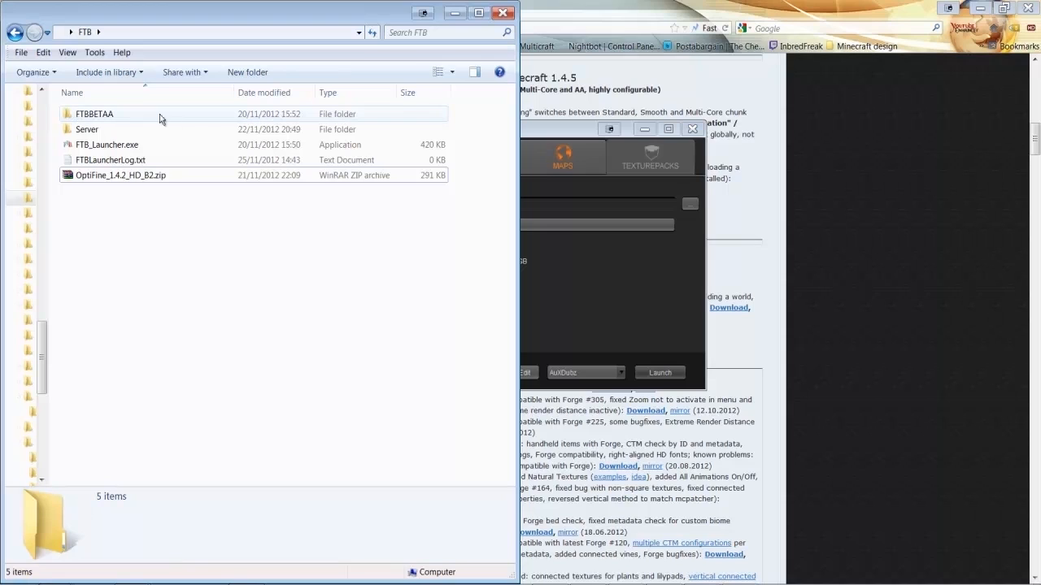
pyautogui.click(93, 113)
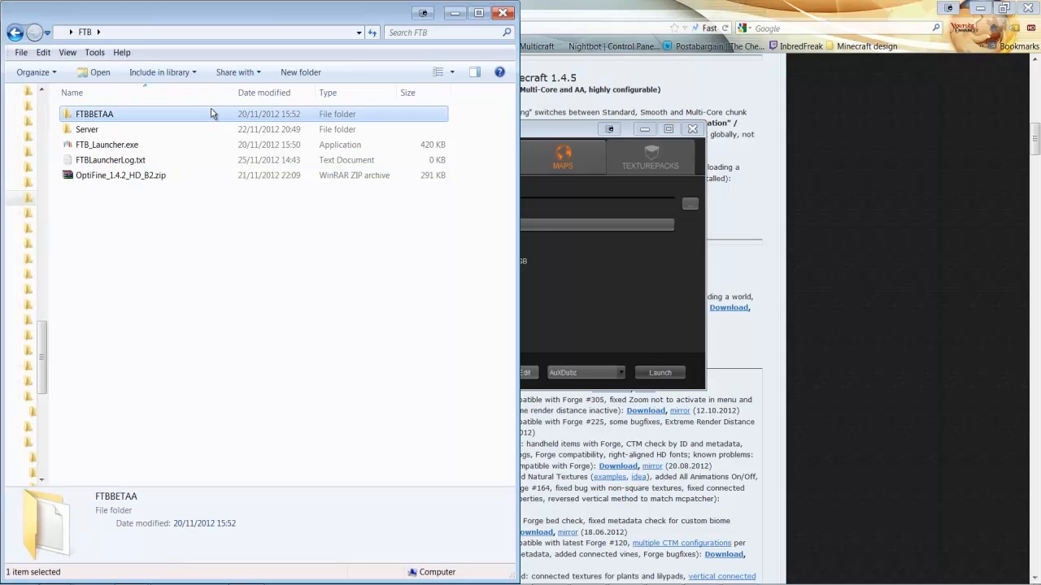
pyautogui.doubleClick(94, 113)
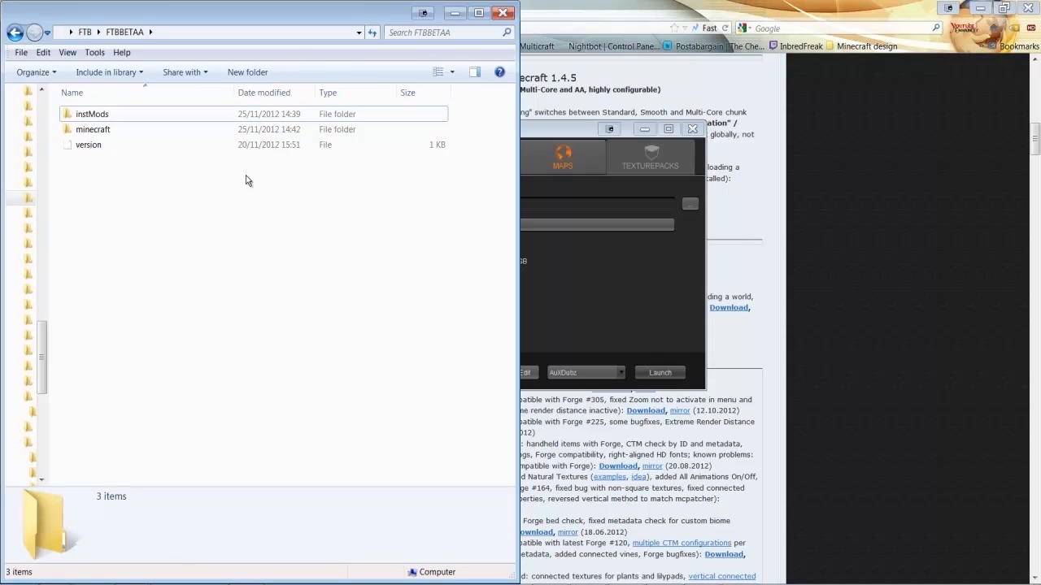
pyautogui.moveTo(228, 221)
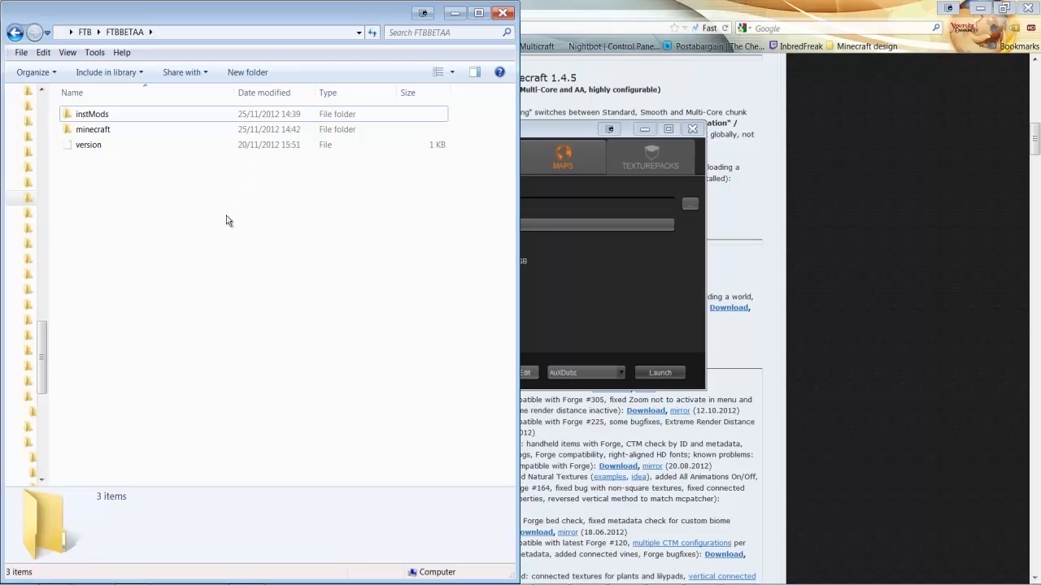
pyautogui.doubleClick(92, 114)
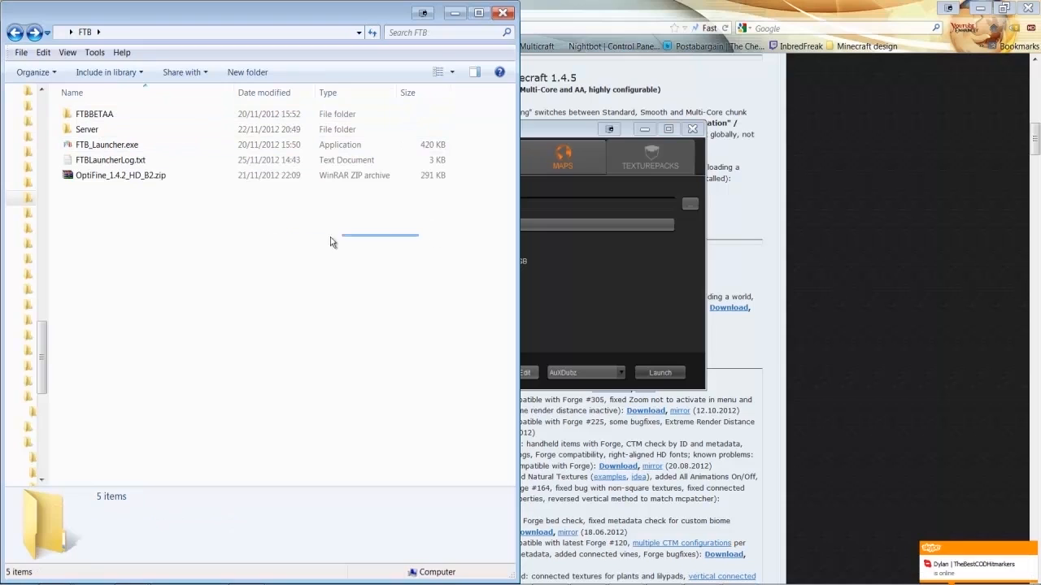
# - Drag OptiFine_1.4.2_HD_B2.zip from the FTB folder into instMods
pyautogui.click(120, 175)
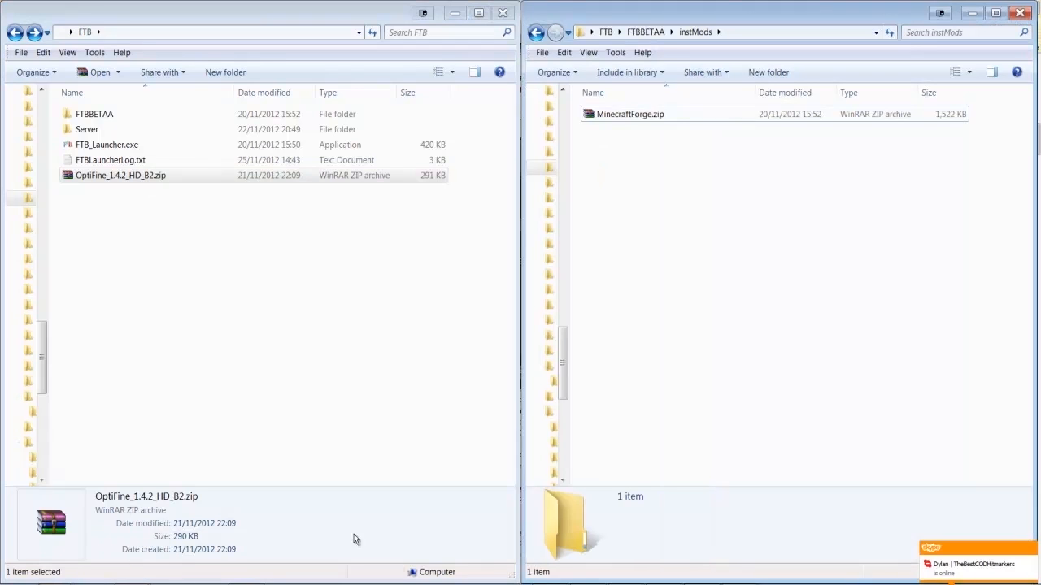
pyautogui.moveTo(791, 372)
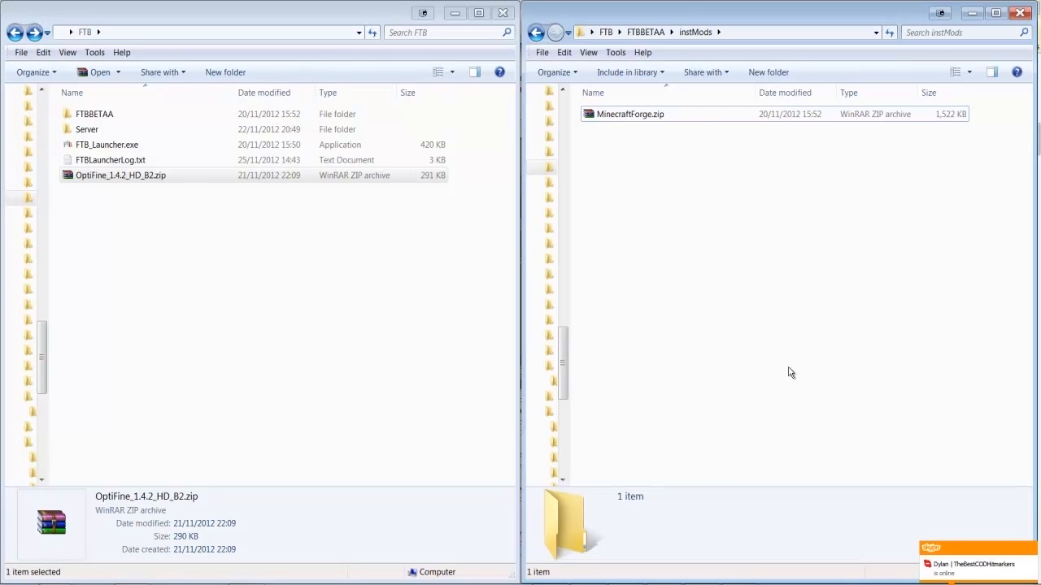
pyautogui.click(131, 195)
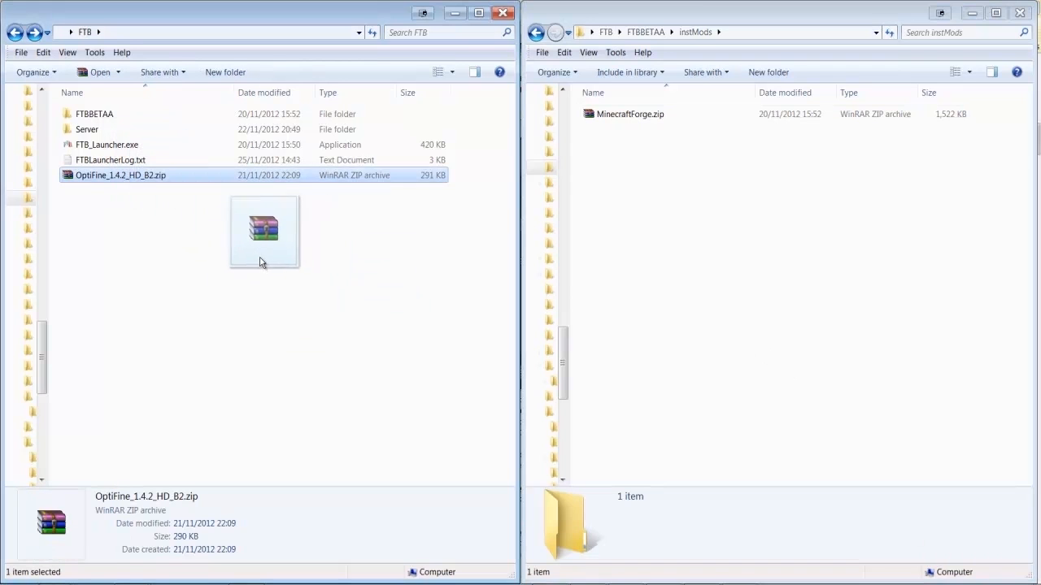
pyautogui.moveTo(264, 231); pyautogui.dragTo(809, 215)
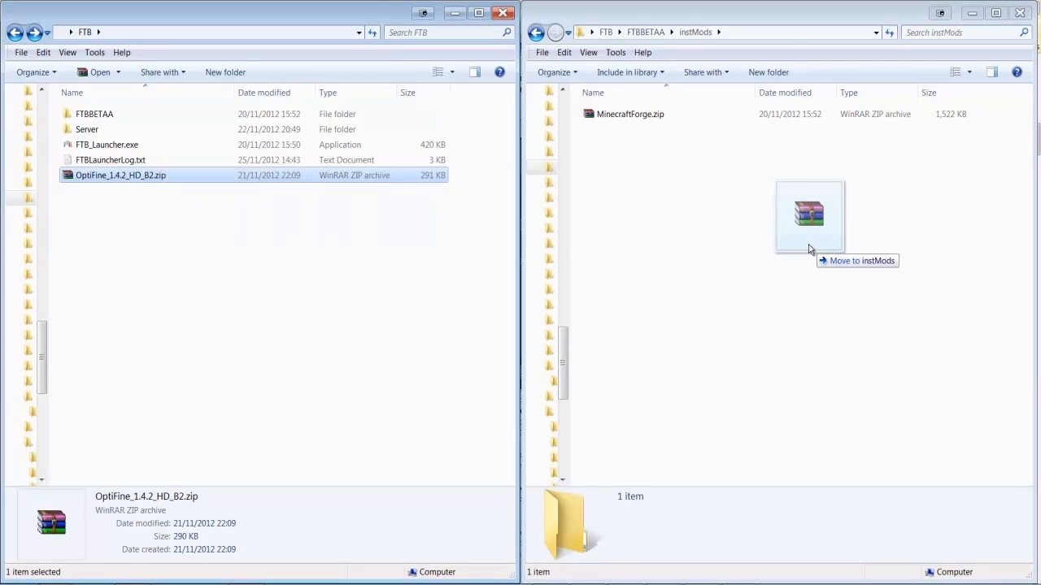
pyautogui.moveTo(120, 175); pyautogui.dragTo(809, 216)
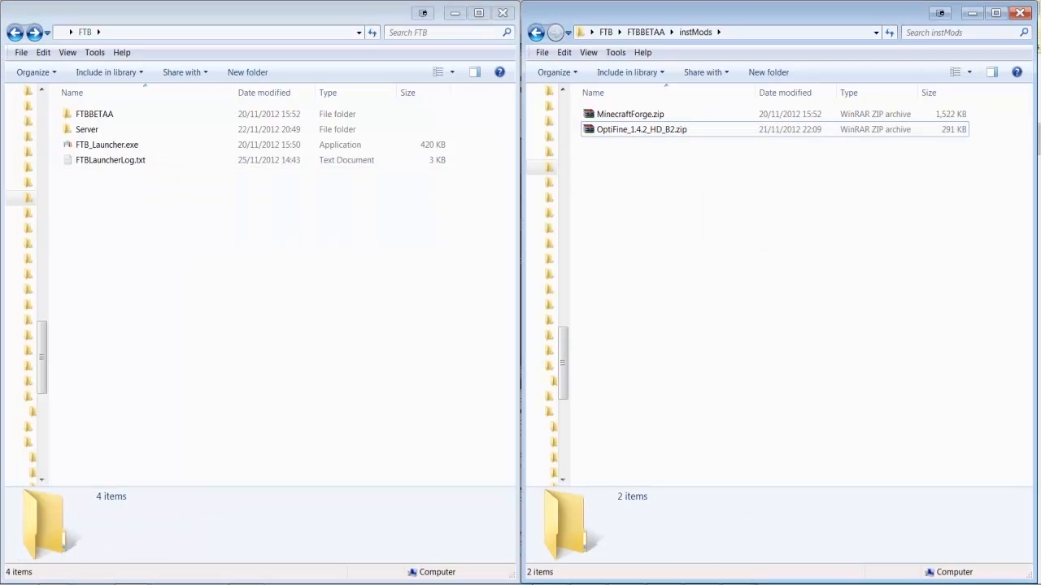
# - Disable and re-enable OptiFine_1.4.2_HD_B2 under JarMods, then launch the mod pack
pyautogui.doubleClick(107, 144)
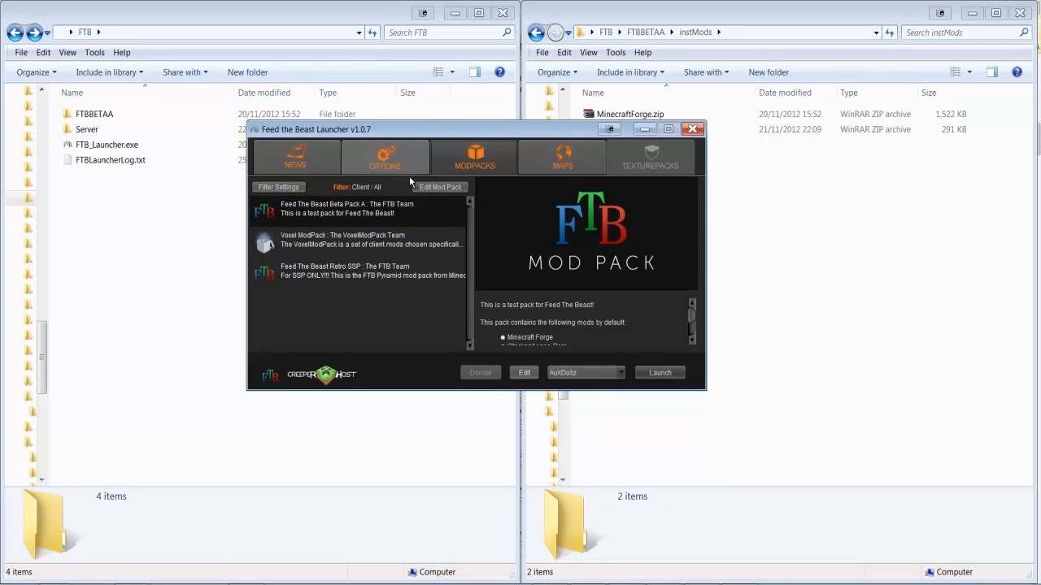
pyautogui.click(523, 373)
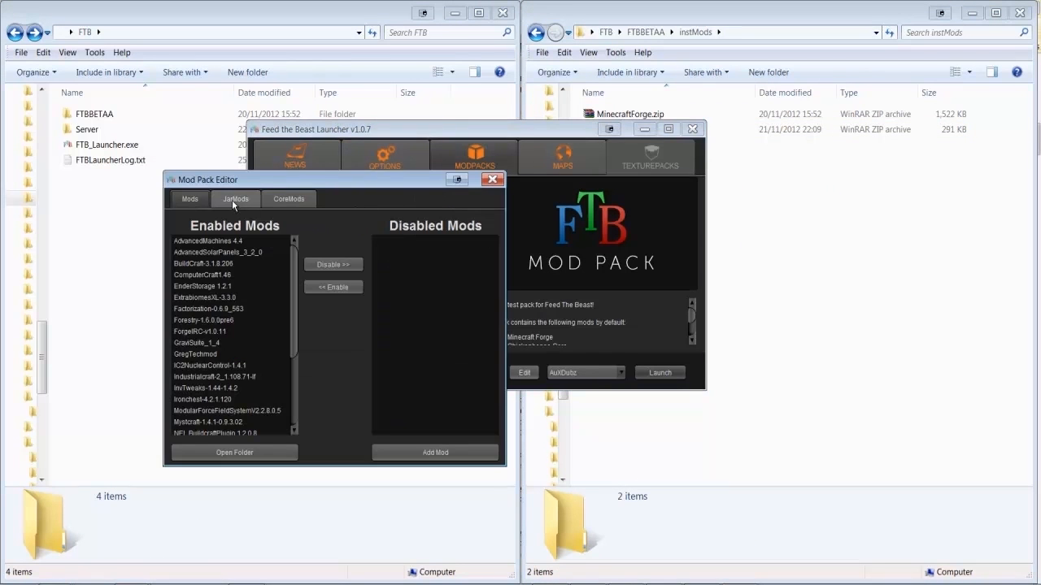
pyautogui.click(235, 198)
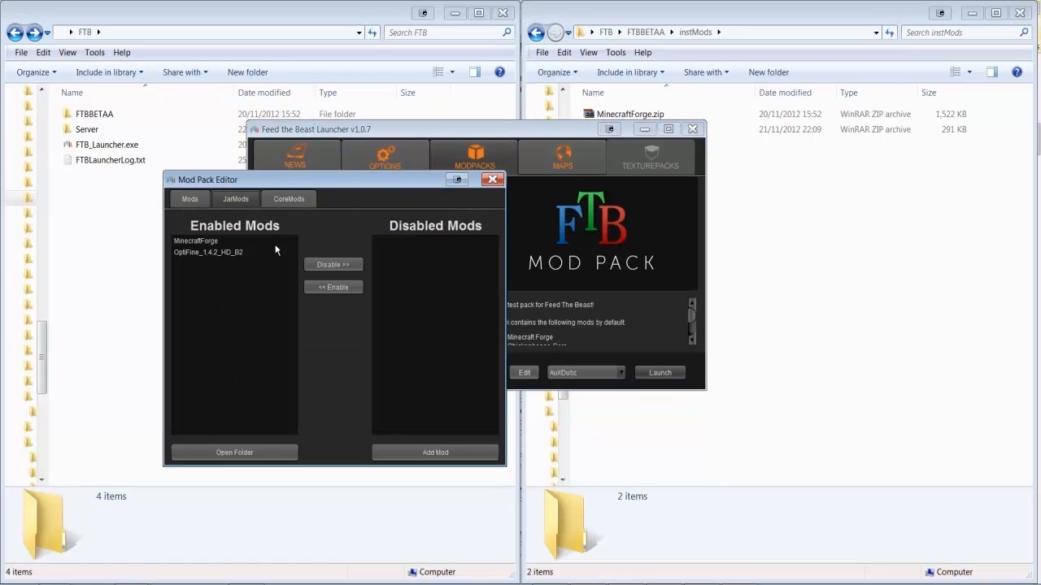
pyautogui.click(208, 252)
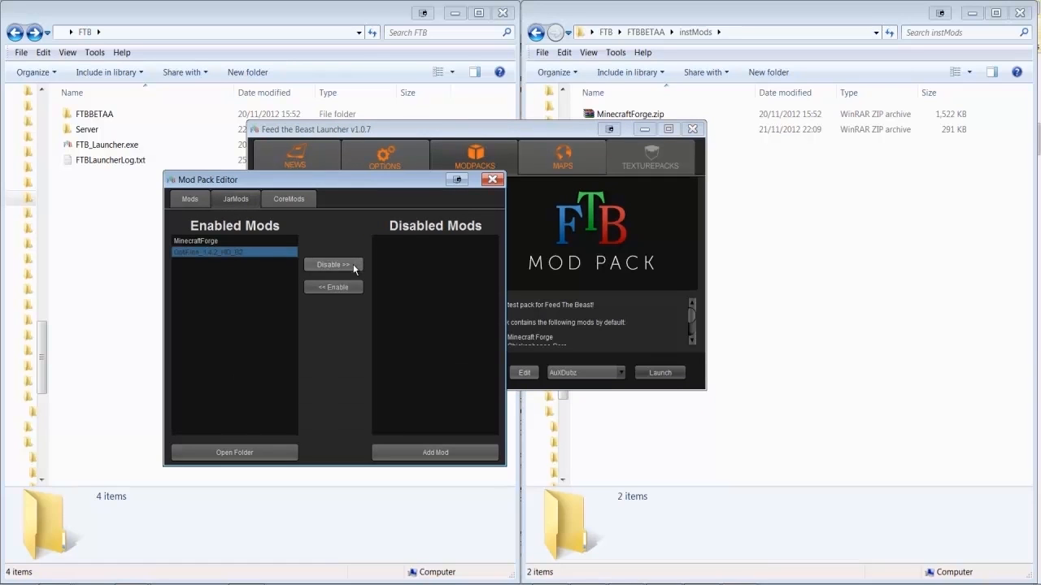
pyautogui.click(333, 264)
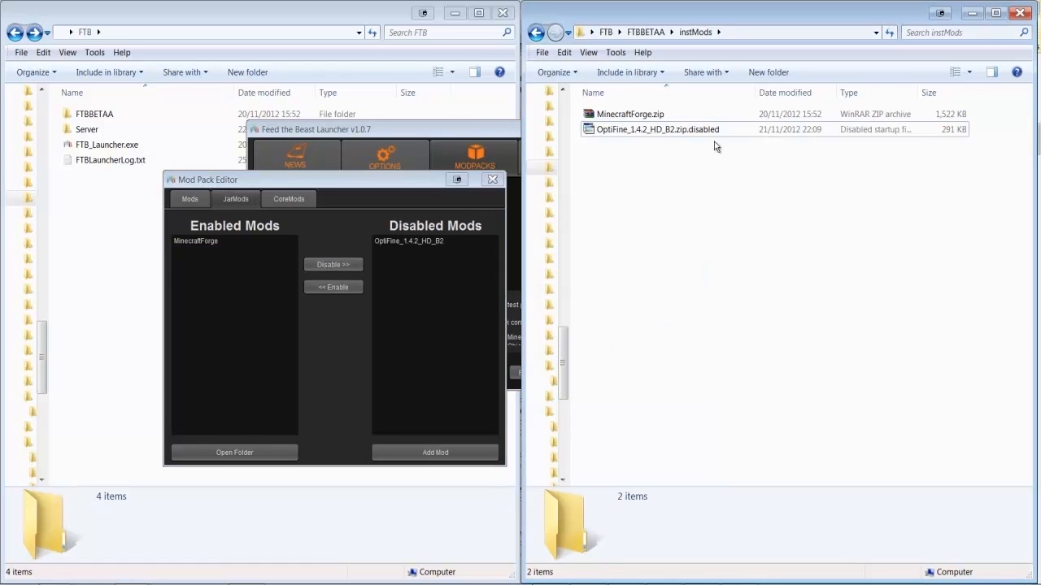
pyautogui.moveTo(672, 205)
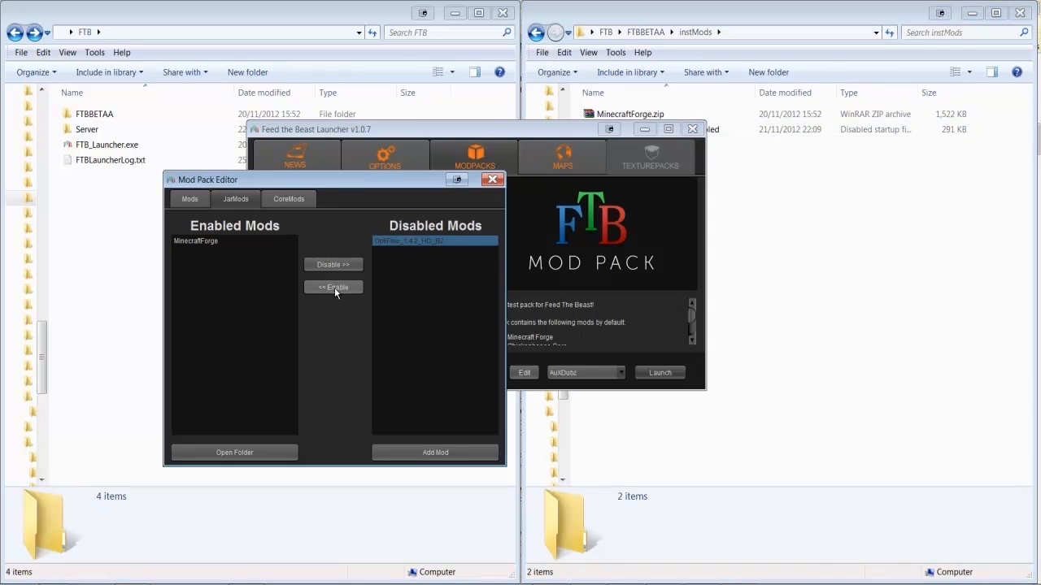
pyautogui.click(332, 286)
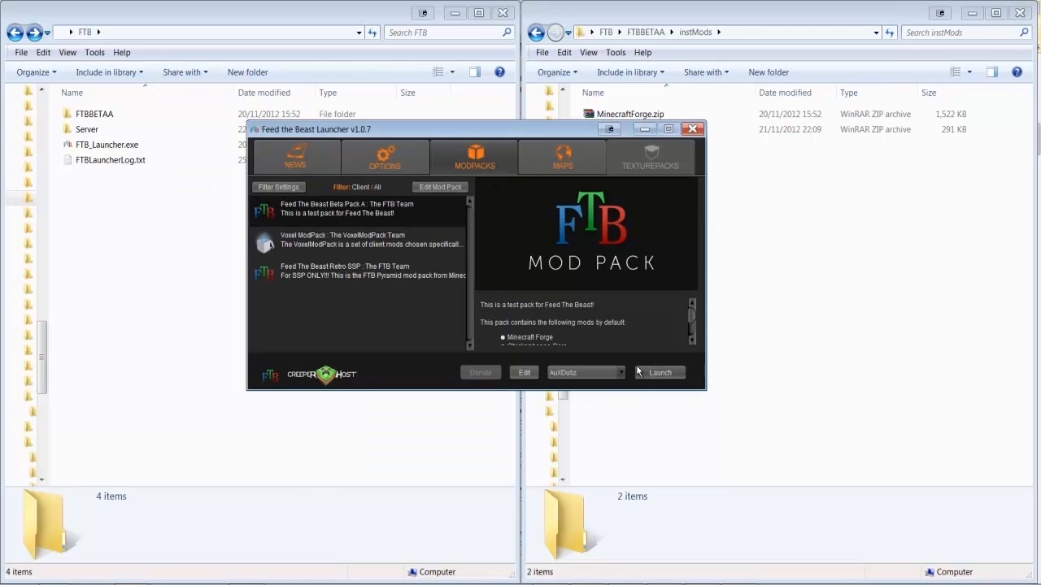
pyautogui.click(659, 372)
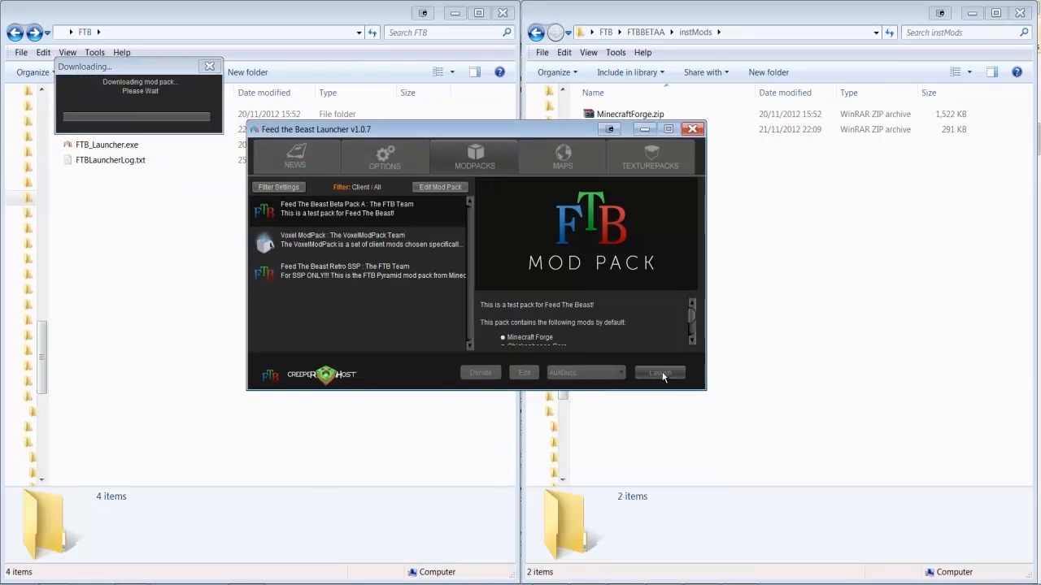
pyautogui.click(659, 372)
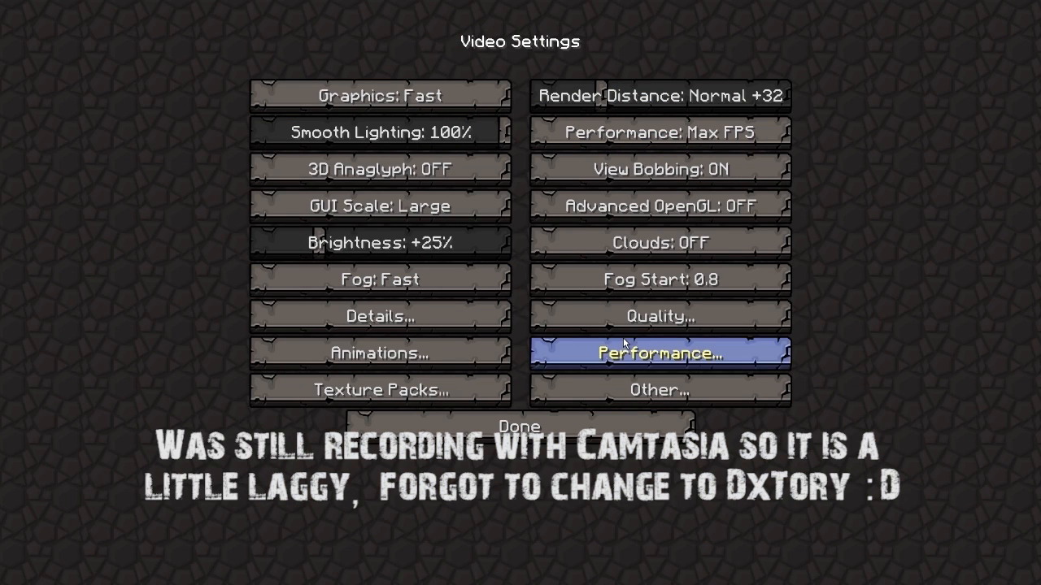
pyautogui.moveTo(545, 414)
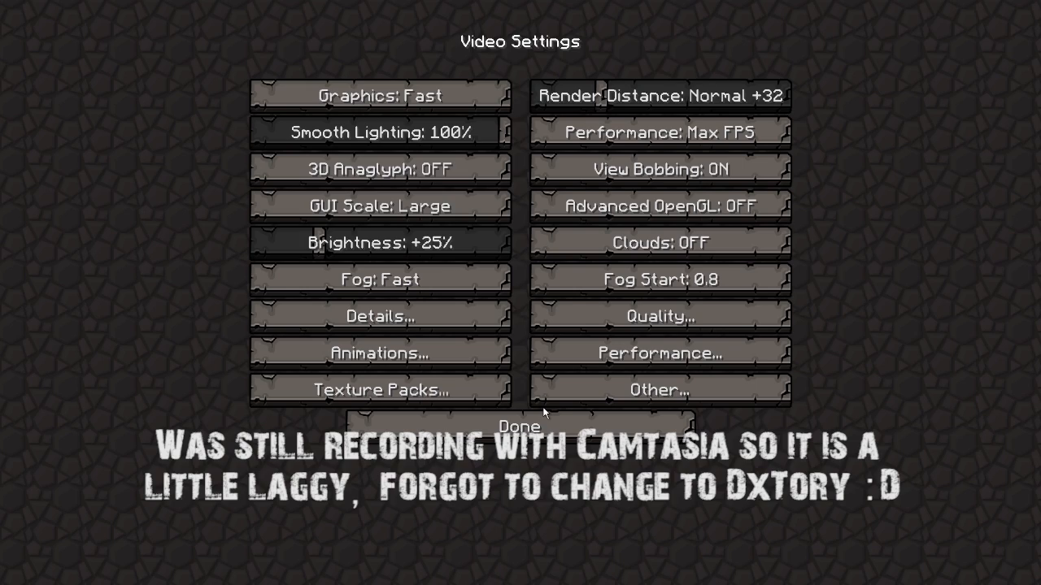
# - Close Minecraft's OptiFine video settings with Done after reviewing Fog Start, Quality and Performance
pyautogui.click(518, 426)
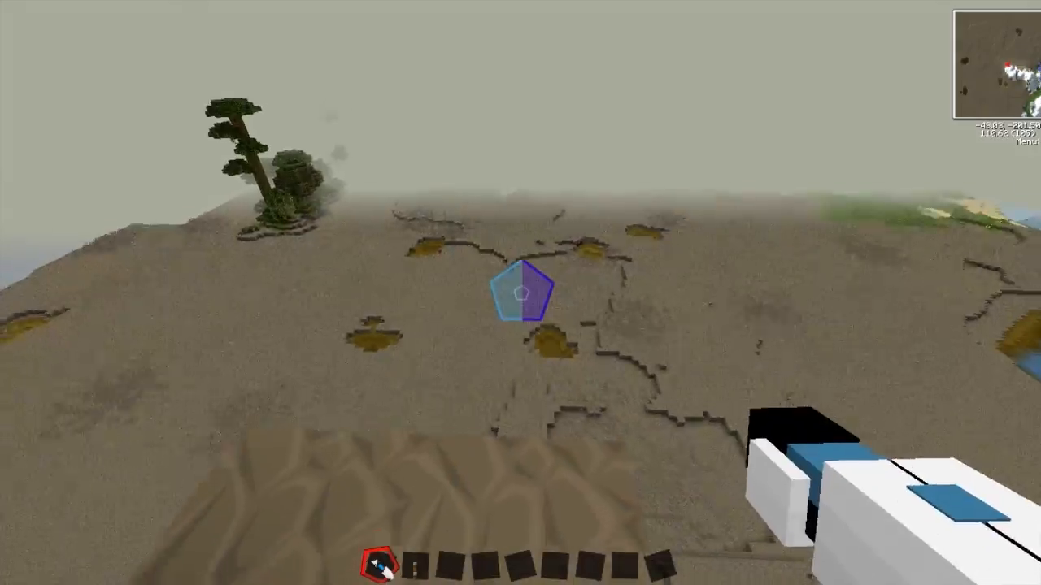
pyautogui.moveTo(520, 292)
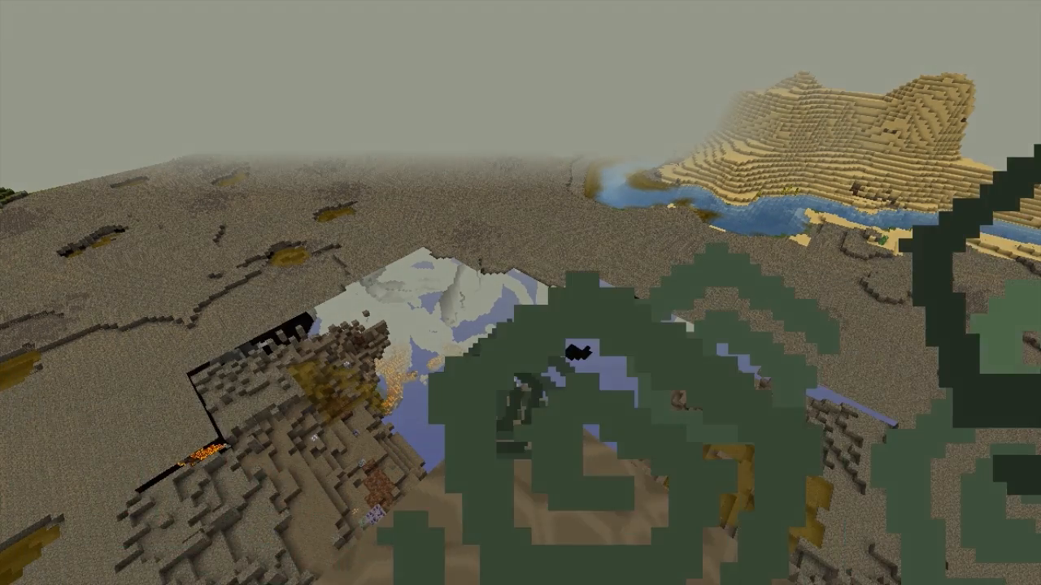
pyautogui.moveTo(520, 292)
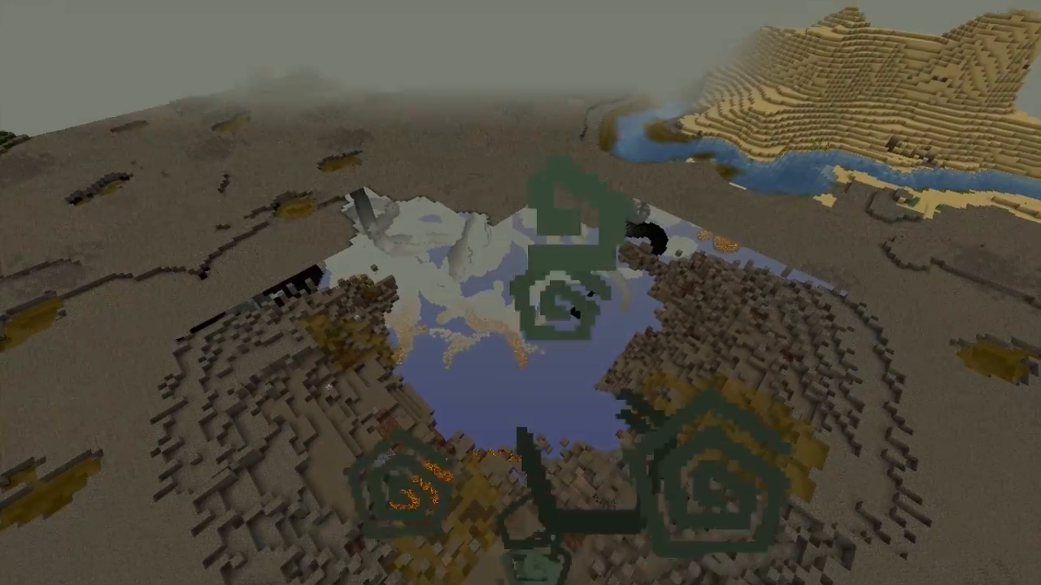
pyautogui.moveTo(521, 292)
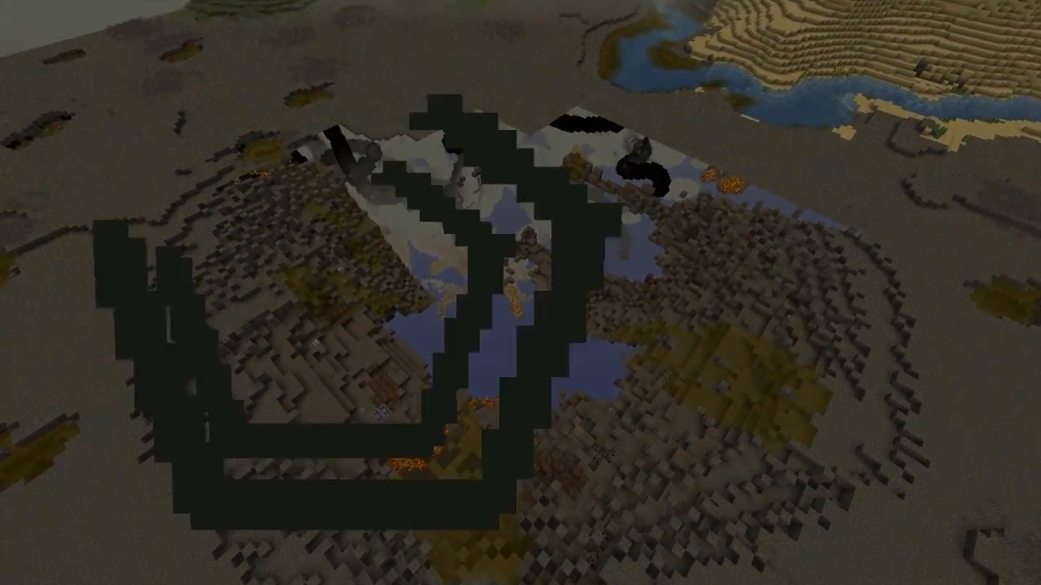